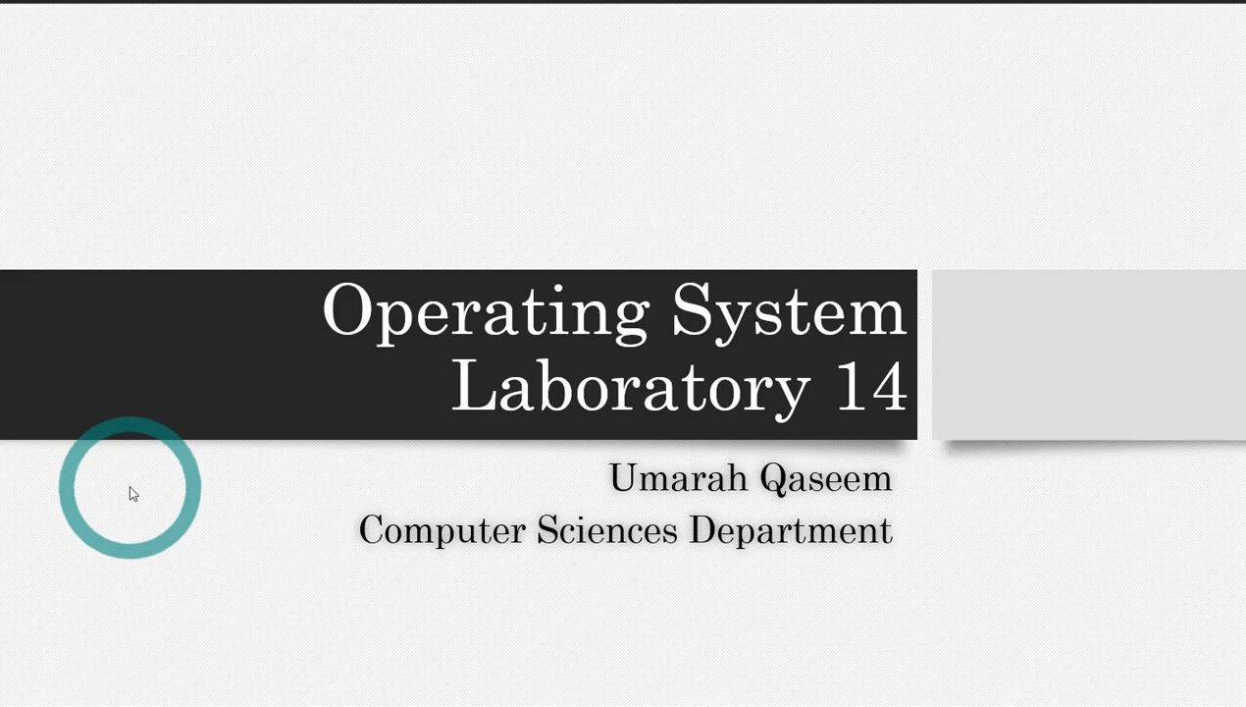
Step: Advance the slideshow from the title slide to the Revision of Pointers slide
key(Right)
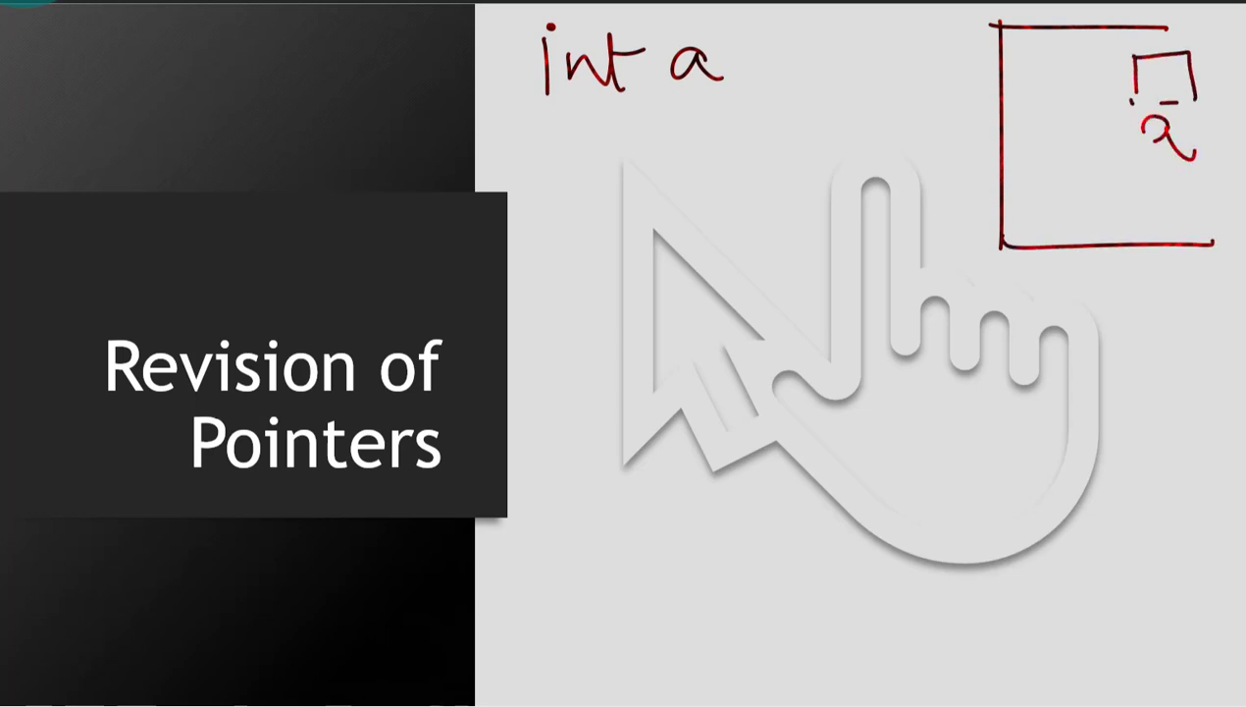
Step: Ink 'int *p;' and 'p = &a;' below 'int a;', with a memory box for p
text(;)
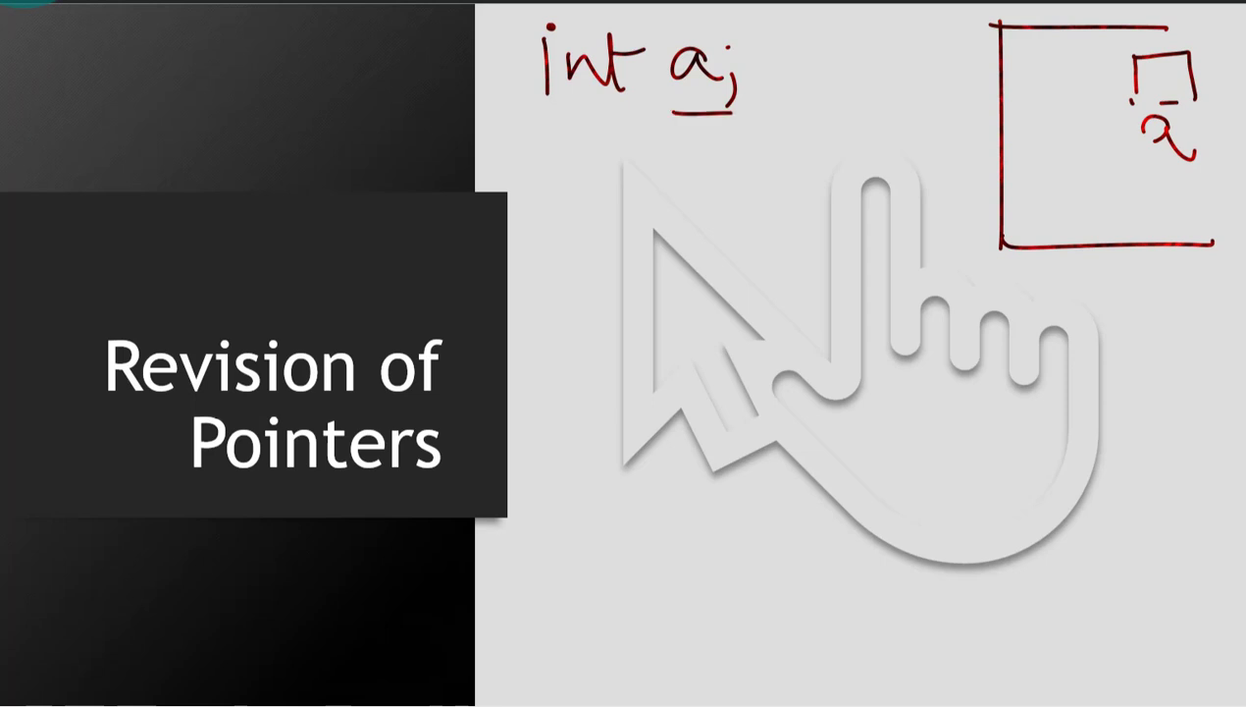
drag(667, 115, 756, 113)
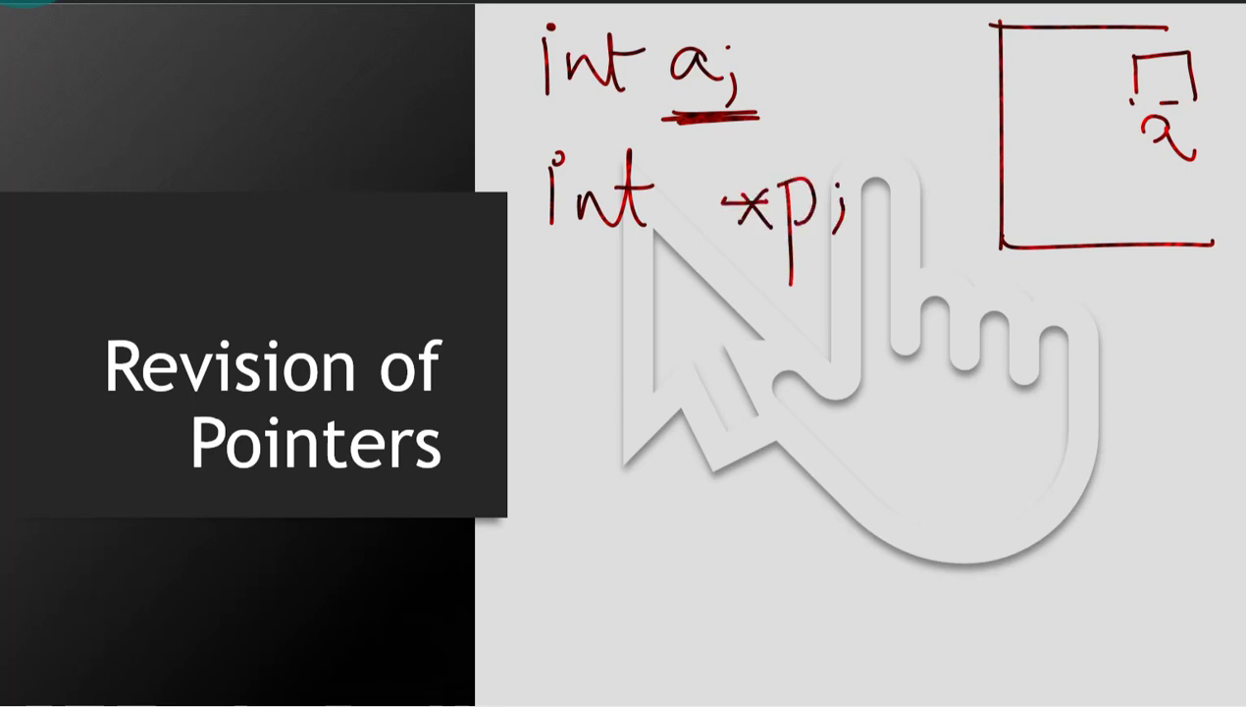
drag(1035, 157, 1041, 206)
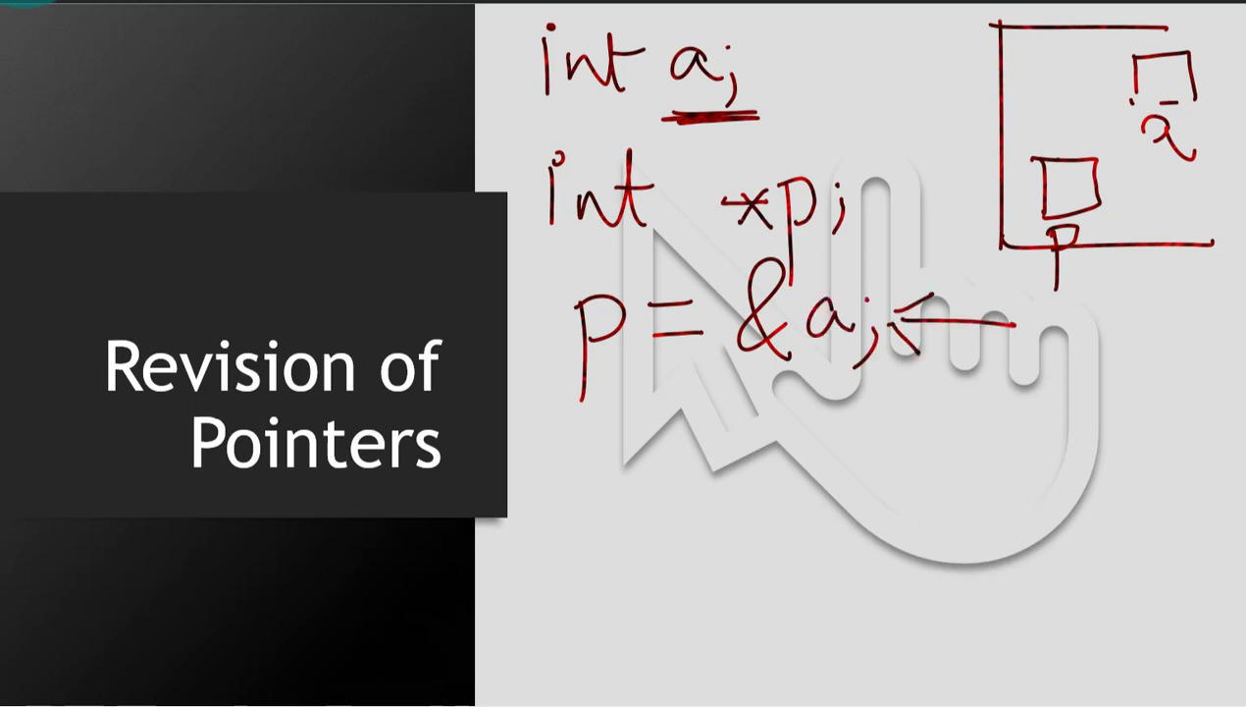
Step: Draw p pointing to a labelled 101, circle both int keywords, and start the list
drag(1050, 152, 1138, 88)
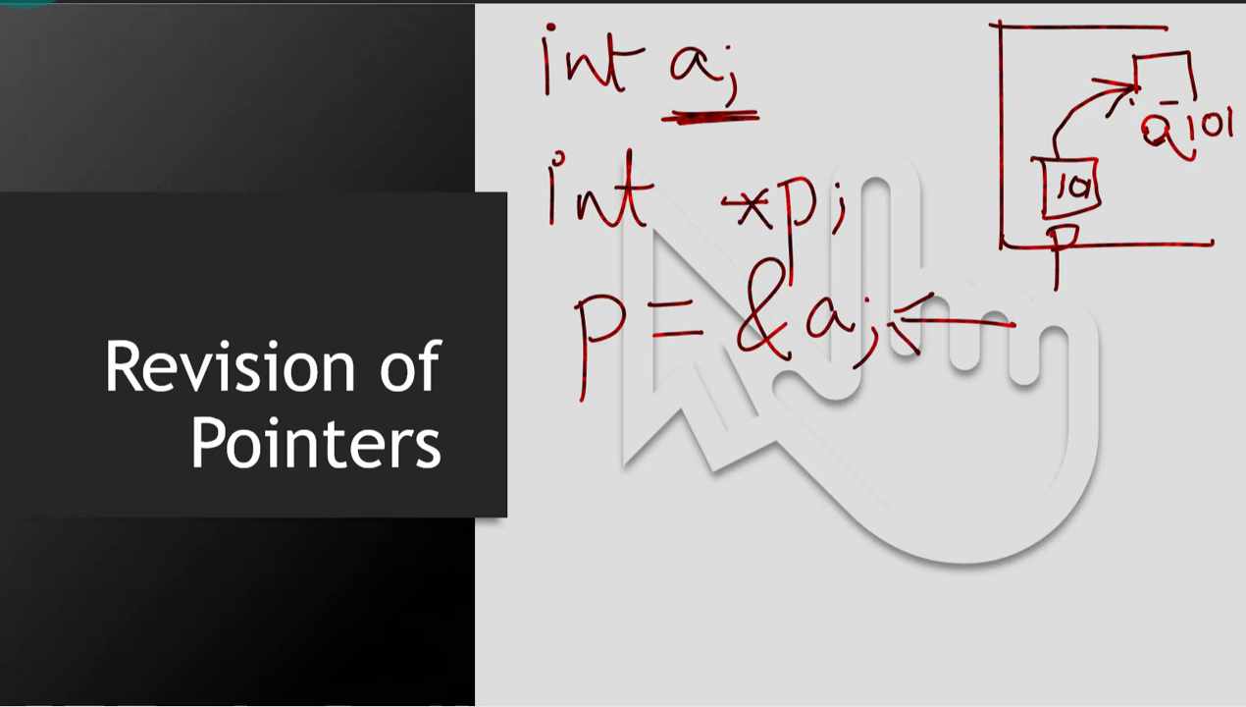
click(776, 201)
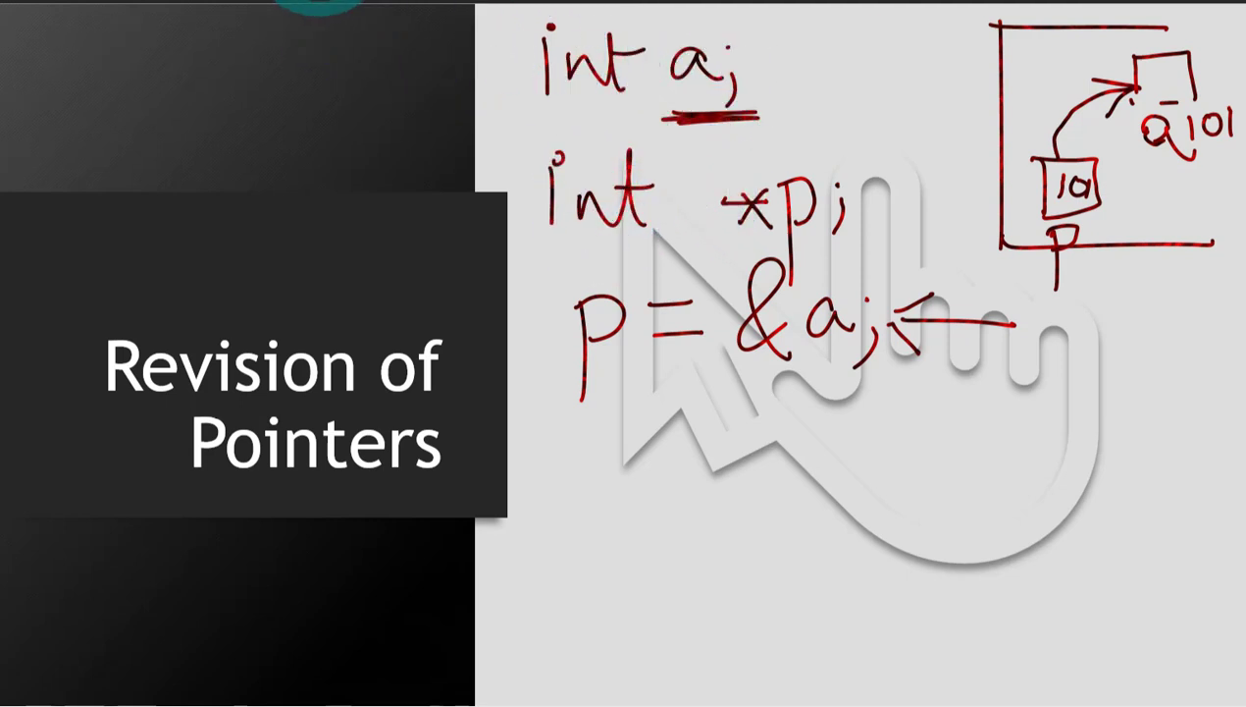
drag(520, 30, 647, 117)
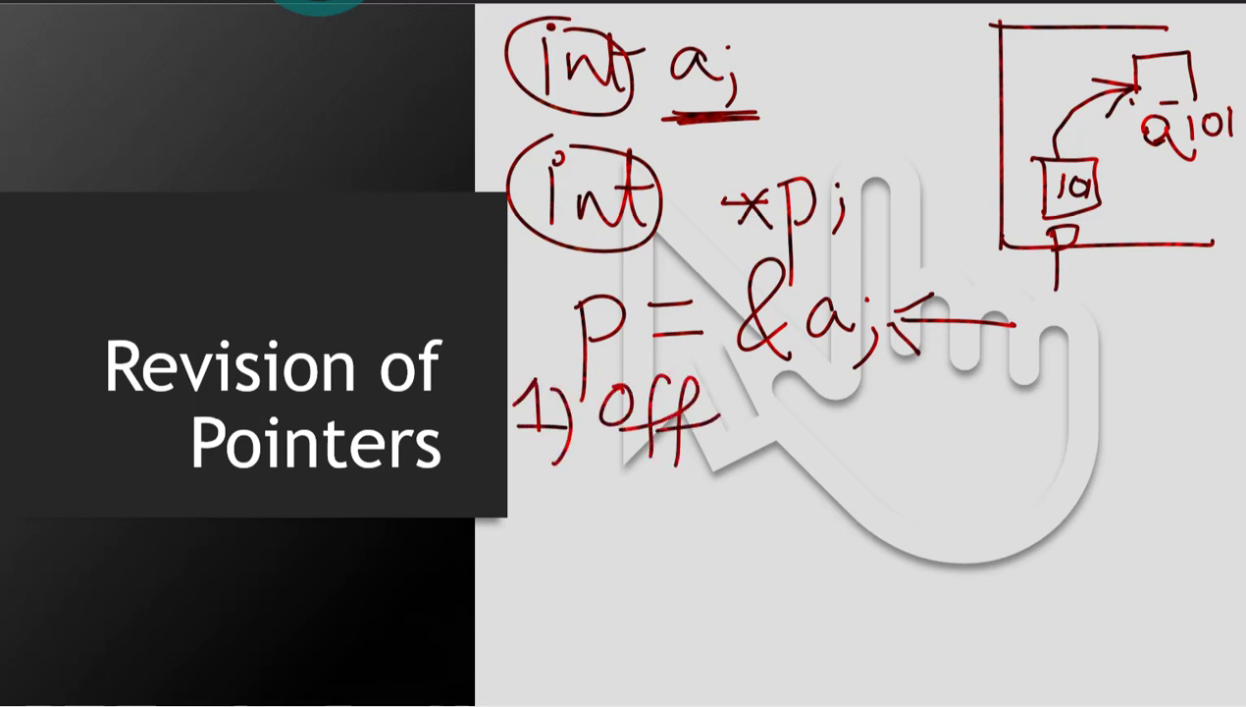
Step: Handwrite the numbered pointer uses list, including Offset Notation, Call by pointer, and arrays
text(setN)
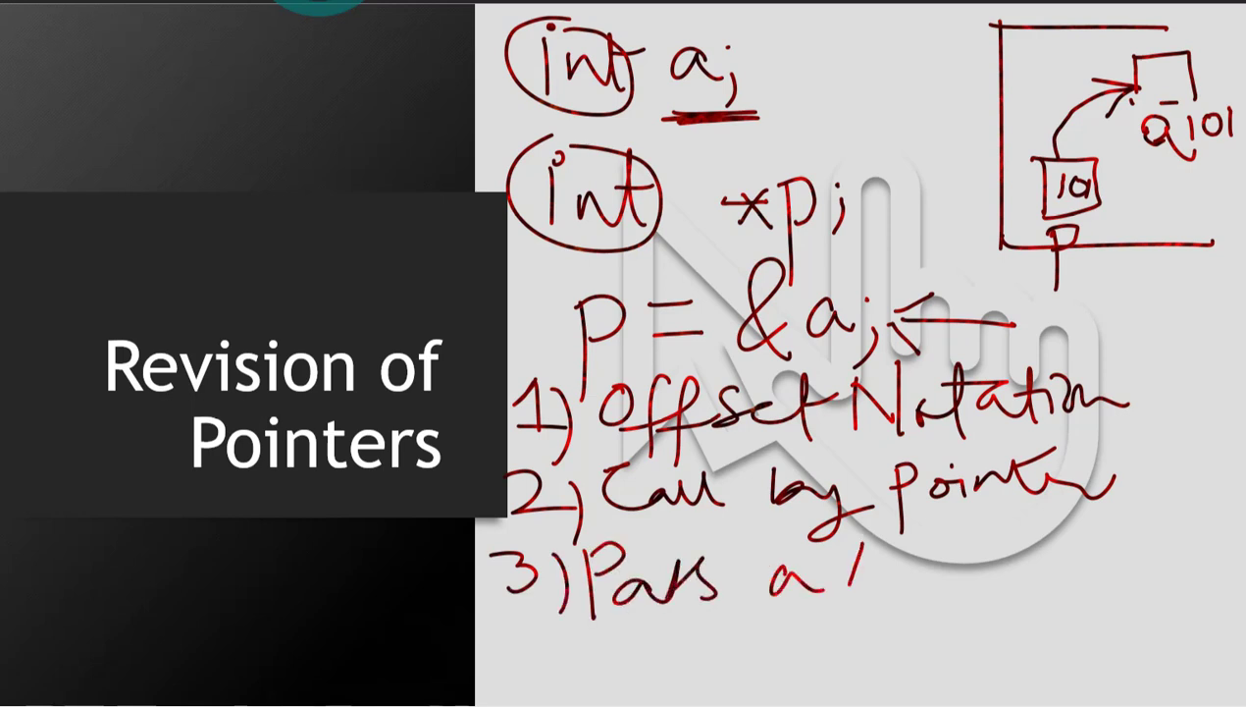
text(Array)
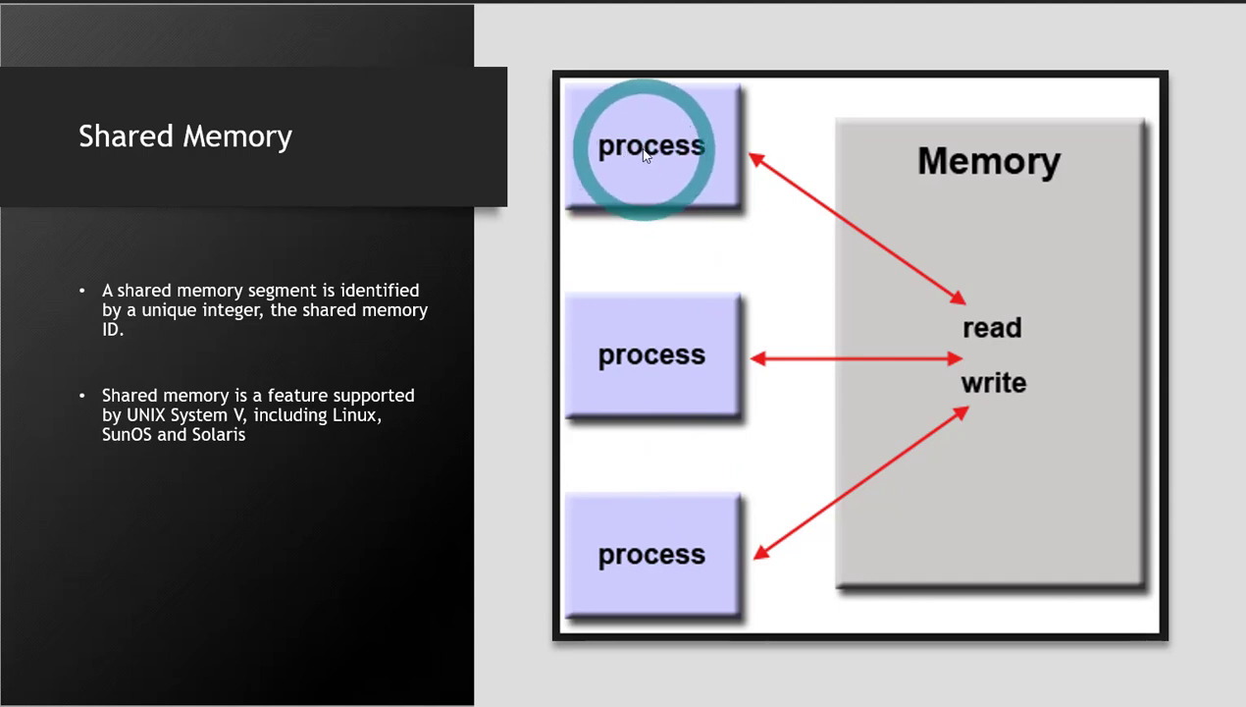
mouse_move(921, 358)
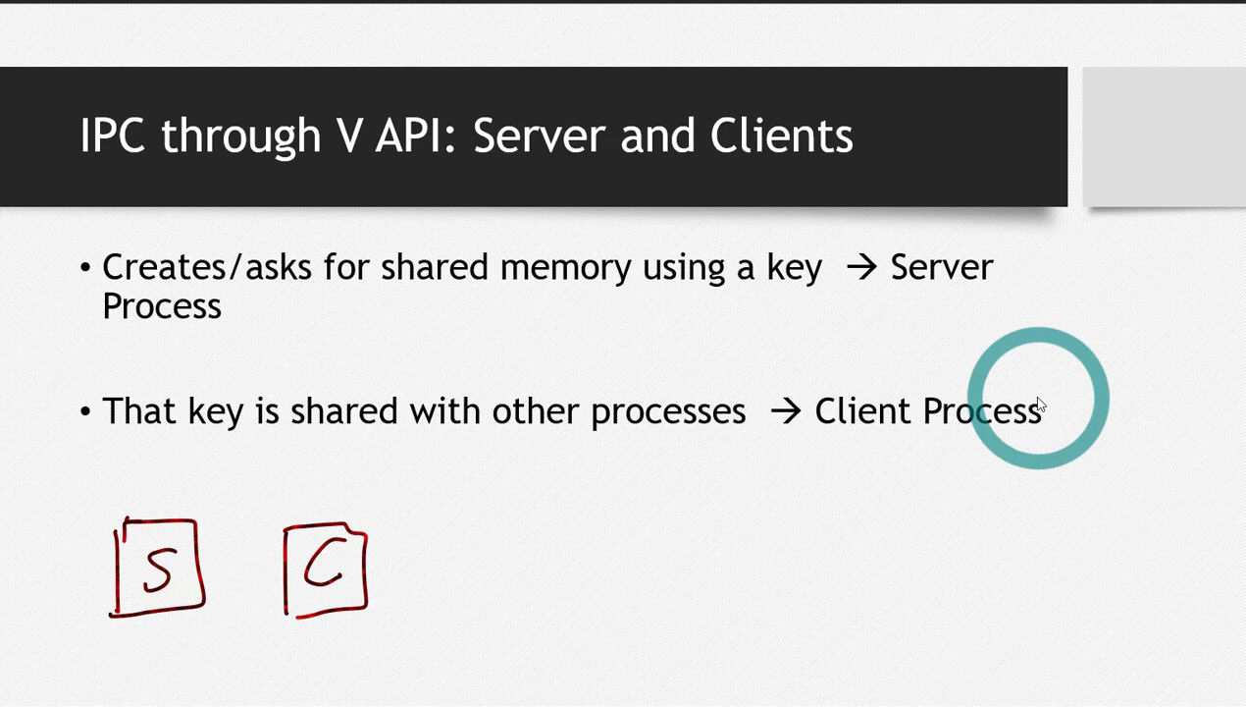
Step: Write '1' under the S box and 'n' under the C box
drag(133, 623, 157, 672)
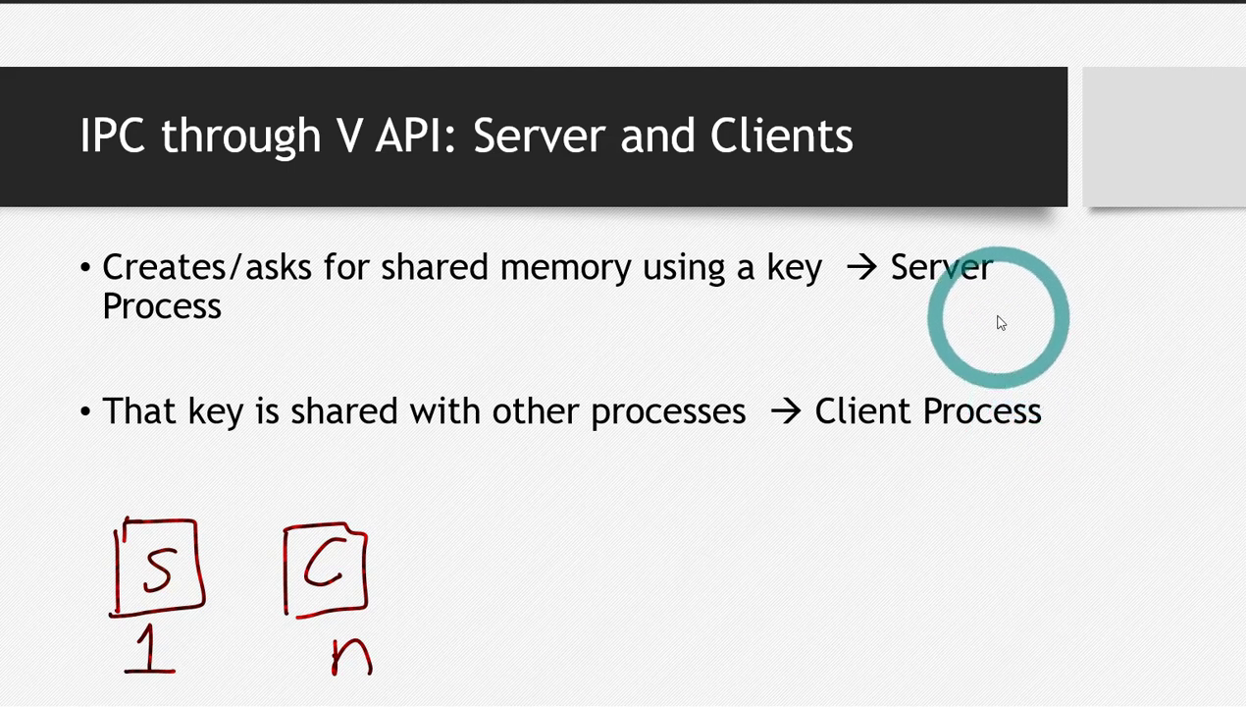
drag(998, 319, 932, 284)
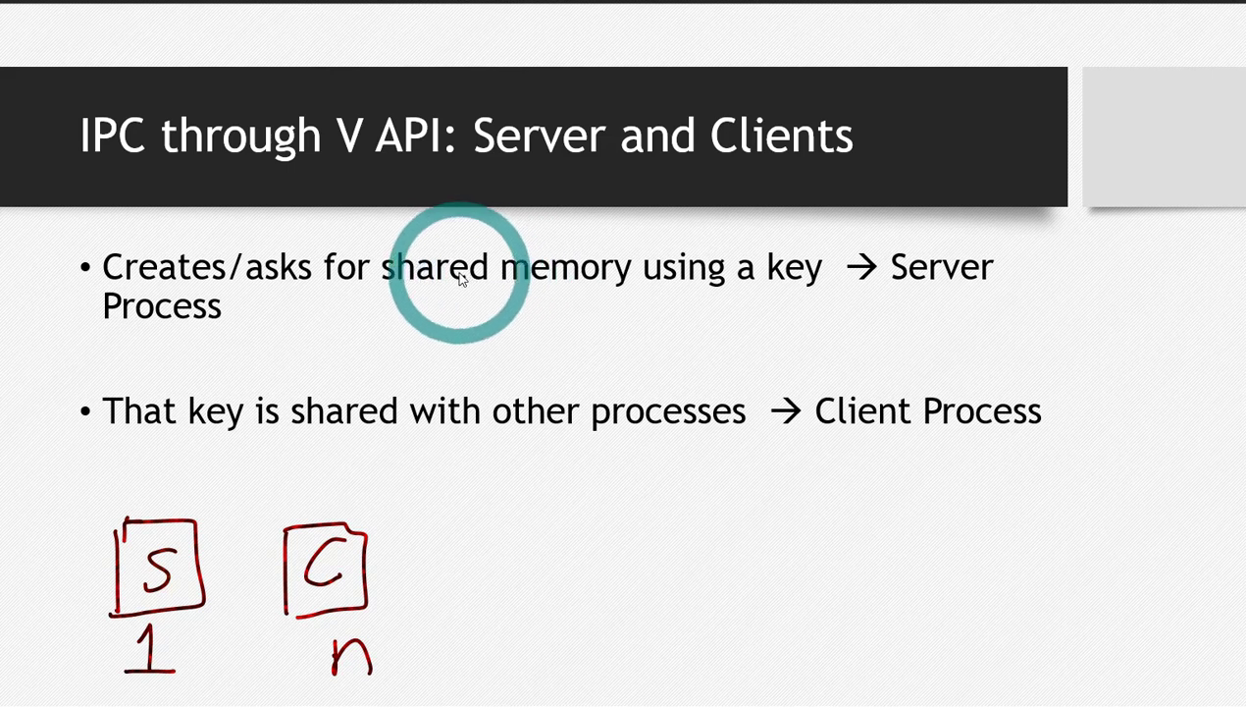
mouse_move(412, 422)
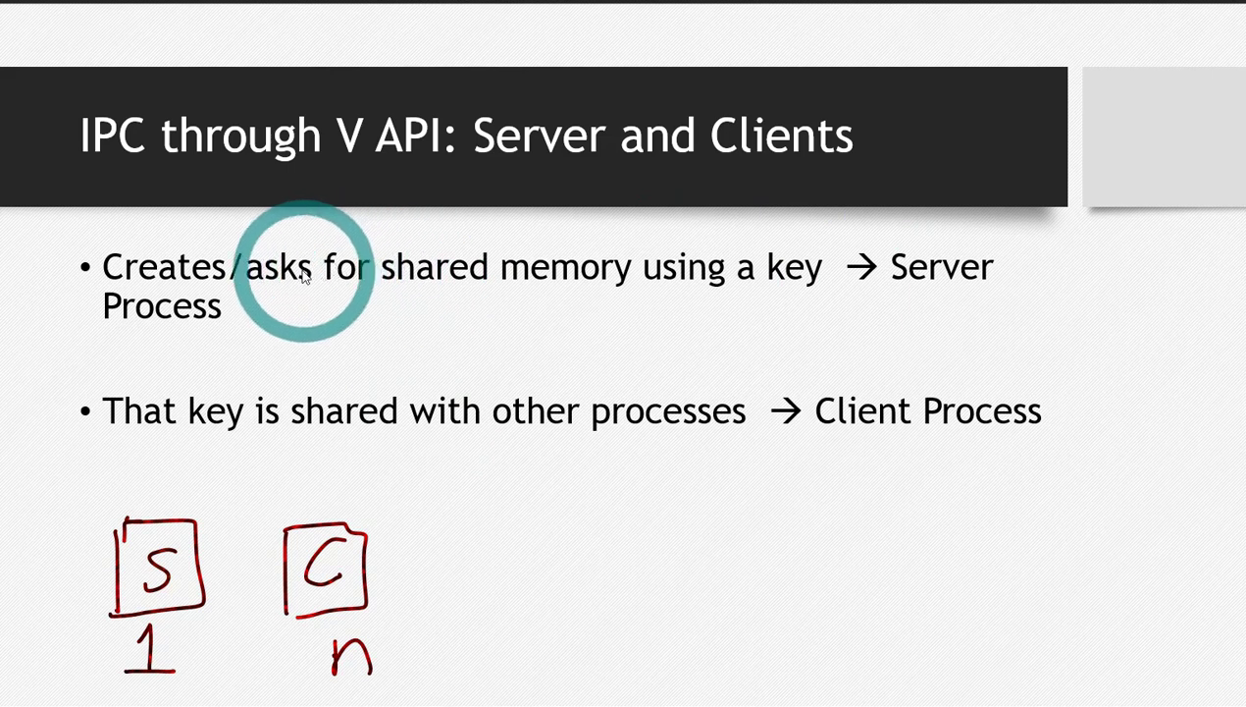
mouse_move(713, 280)
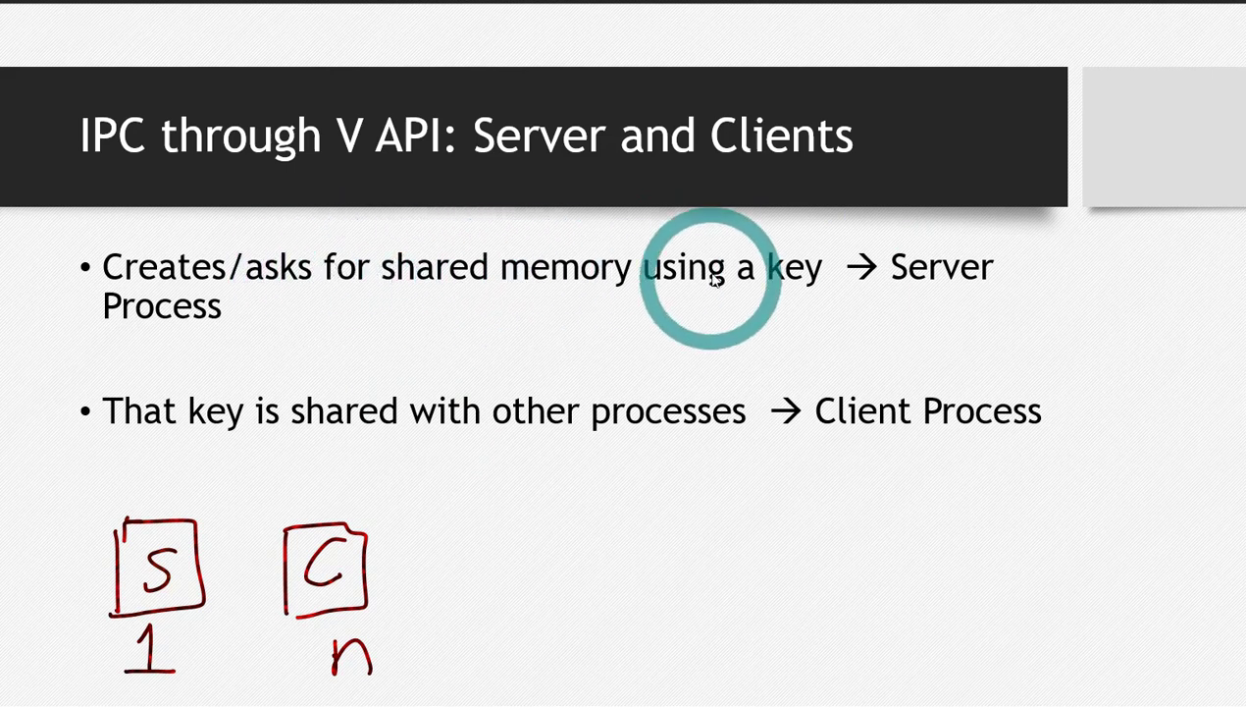
mouse_move(343, 270)
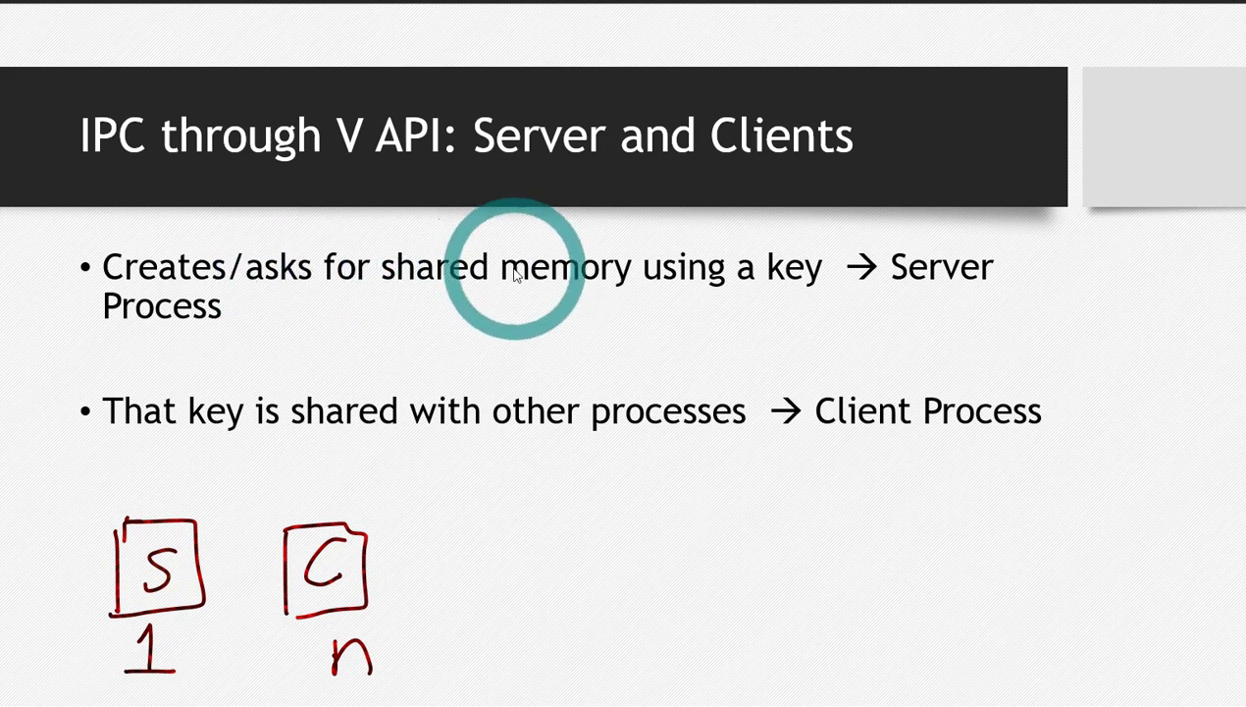
mouse_move(743, 464)
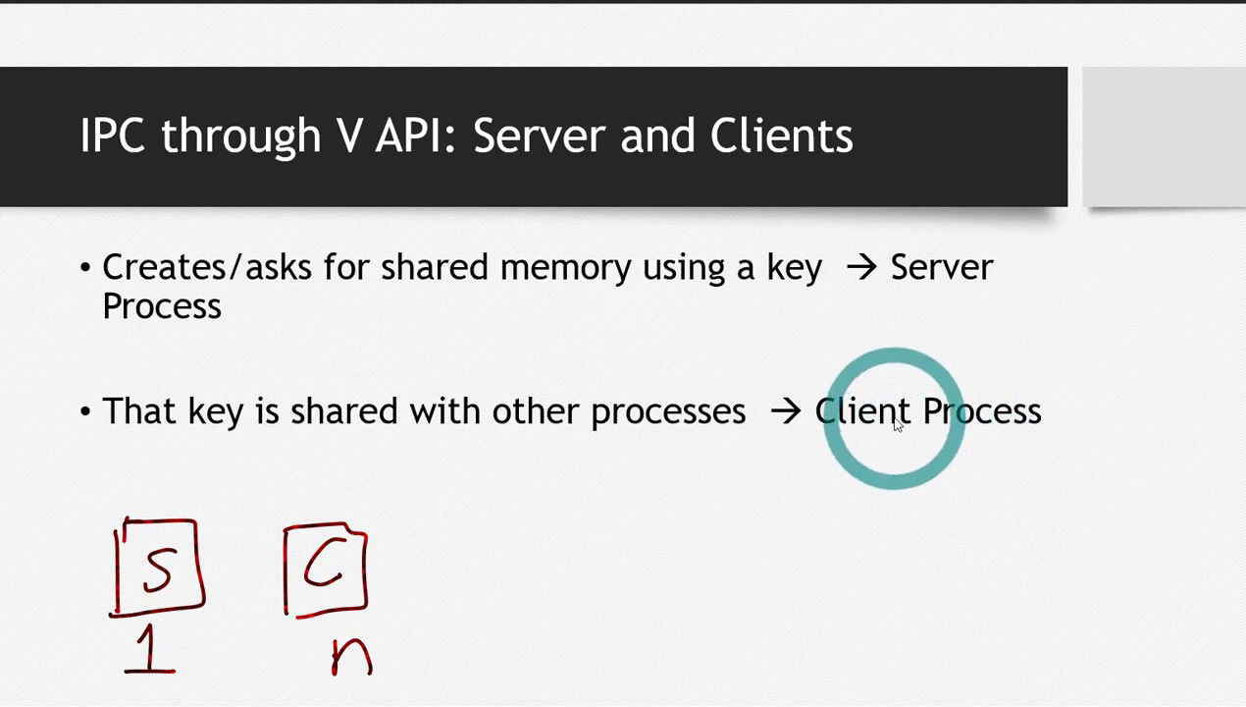
mouse_move(437, 476)
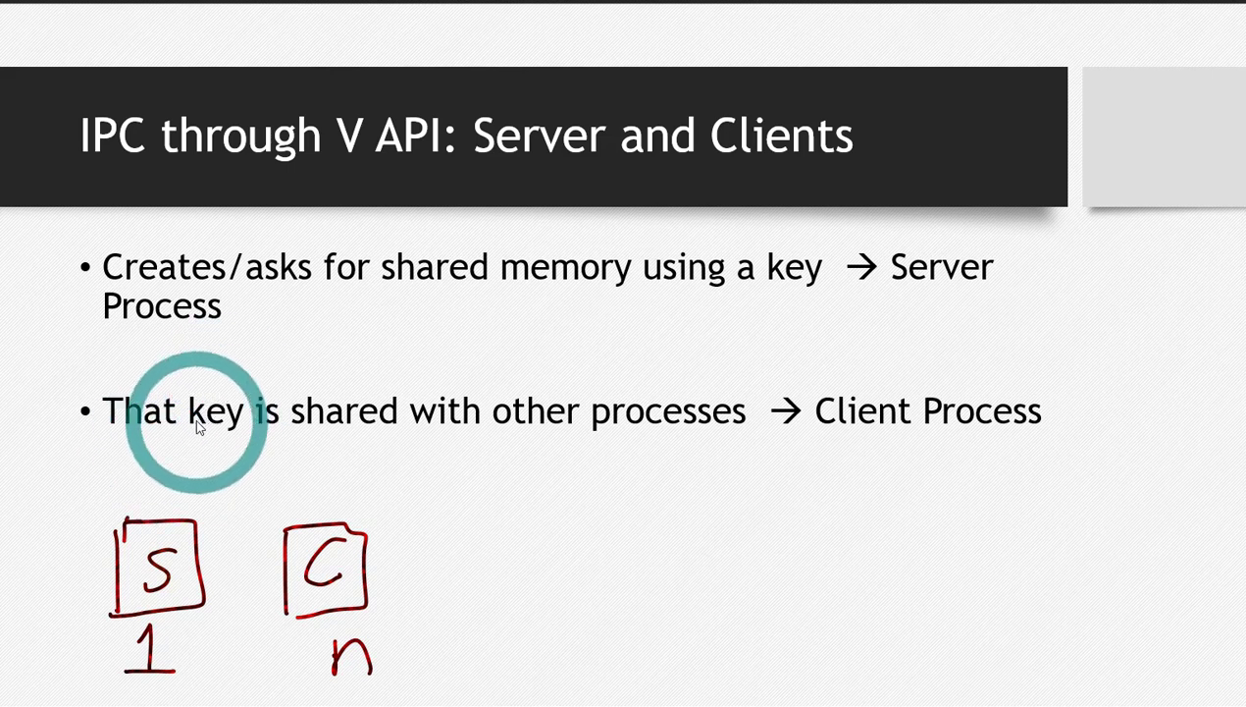
mouse_move(1026, 422)
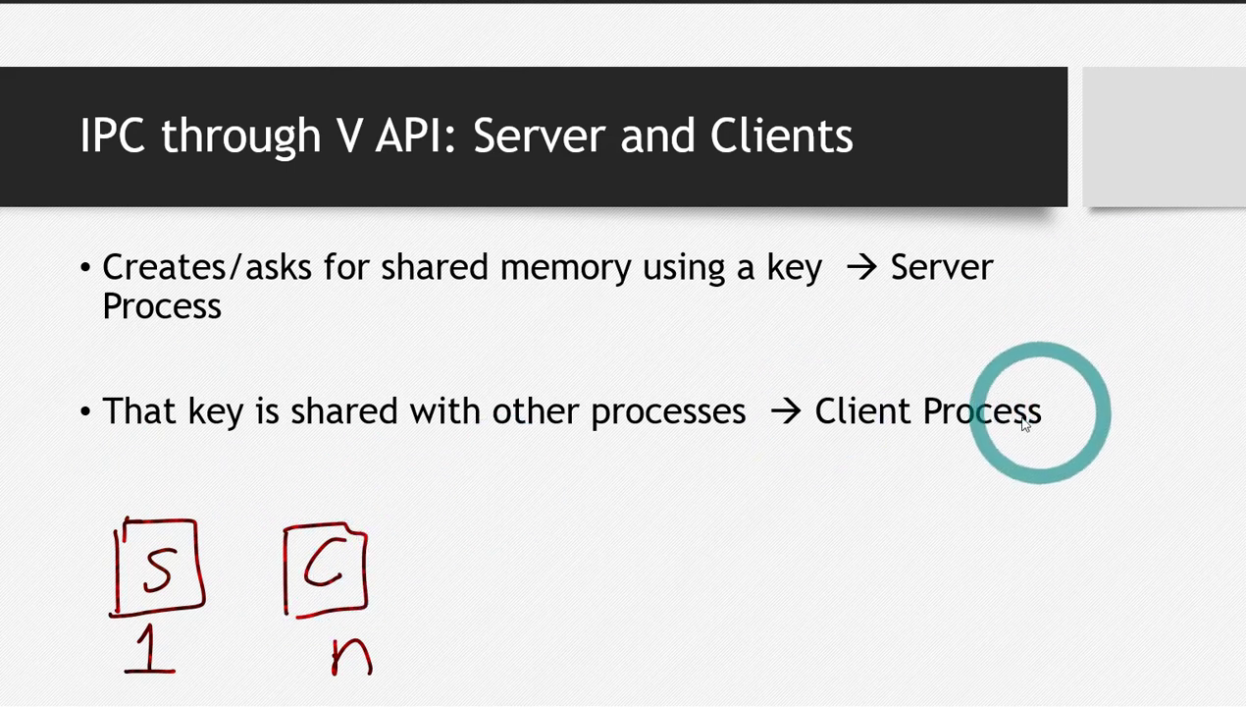